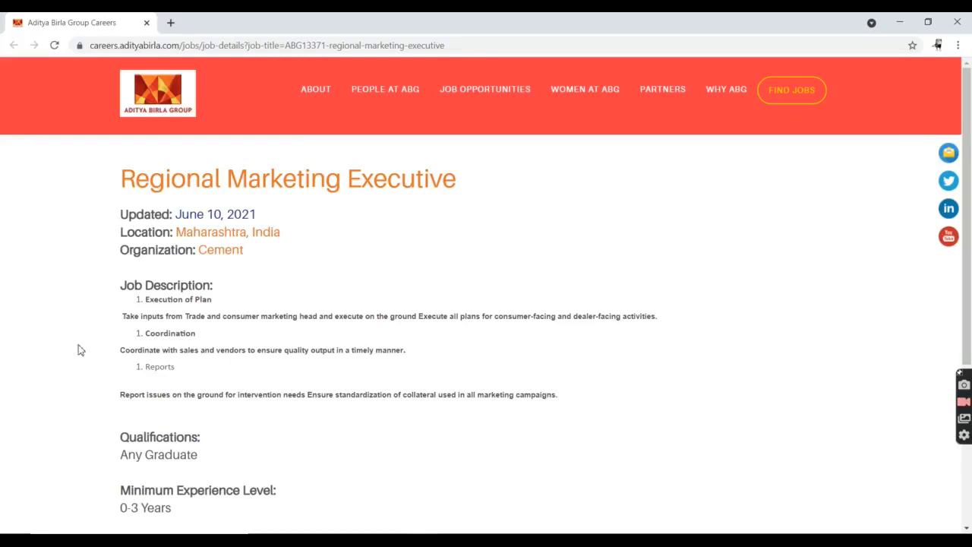
pyautogui.moveTo(130, 124)
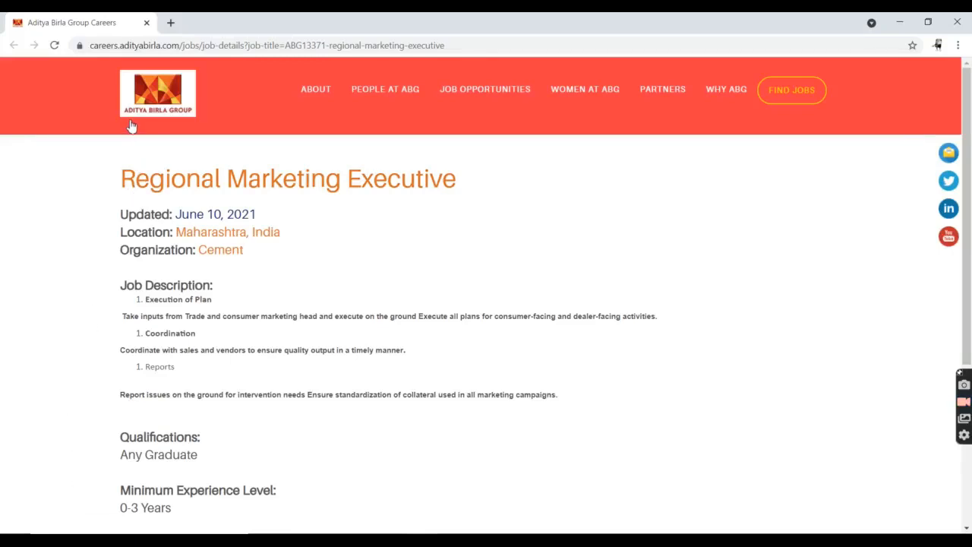
pyautogui.moveTo(128, 125)
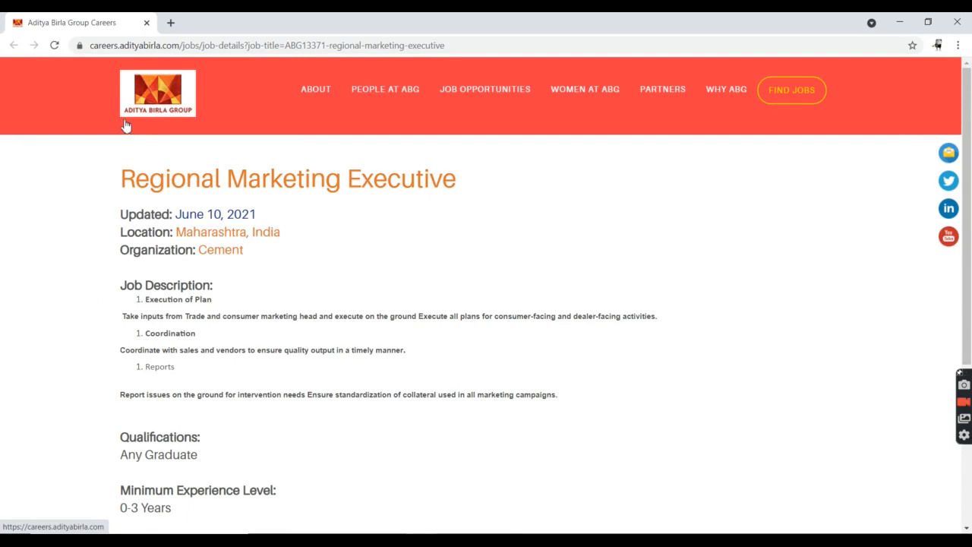
pyautogui.moveTo(123, 188)
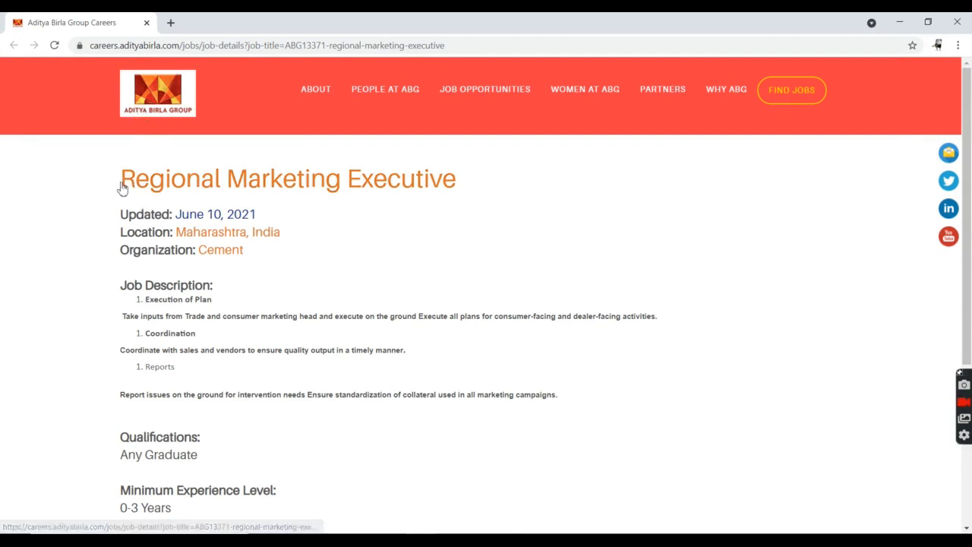
pyautogui.moveTo(468, 181)
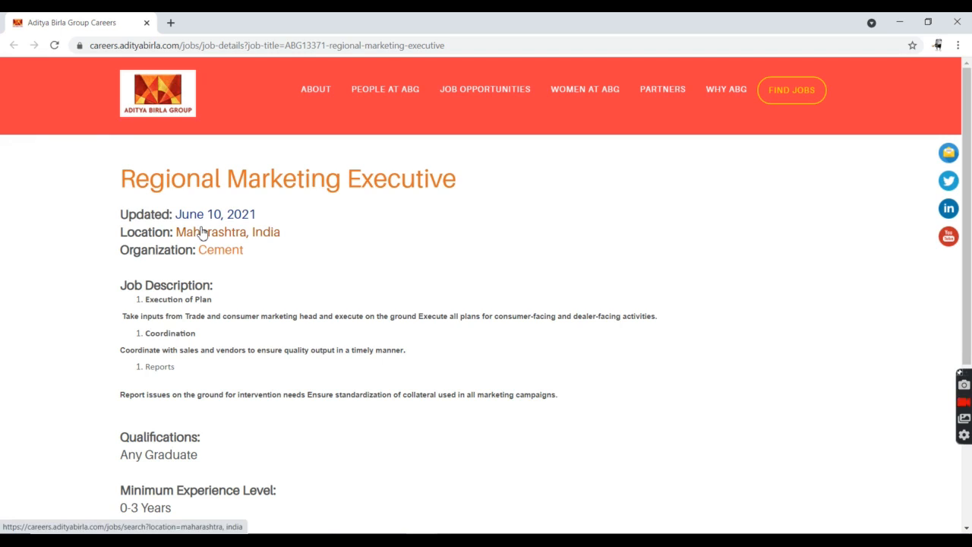
pyautogui.moveTo(152, 203)
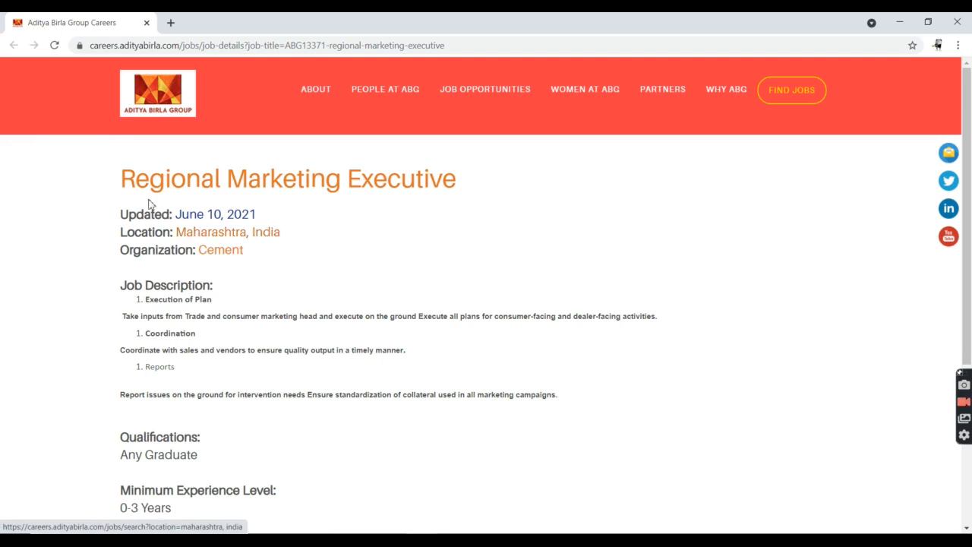
pyautogui.moveTo(201, 186)
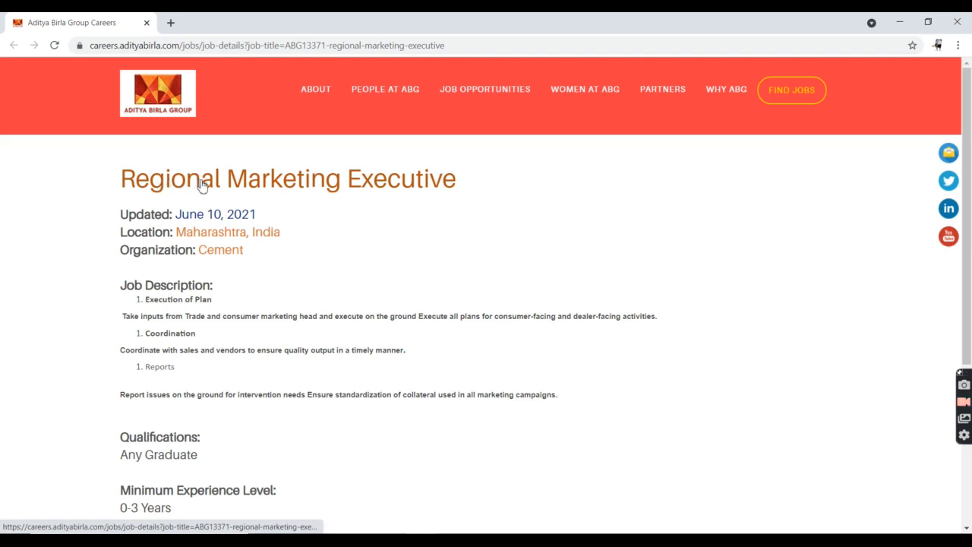
pyautogui.moveTo(395, 209)
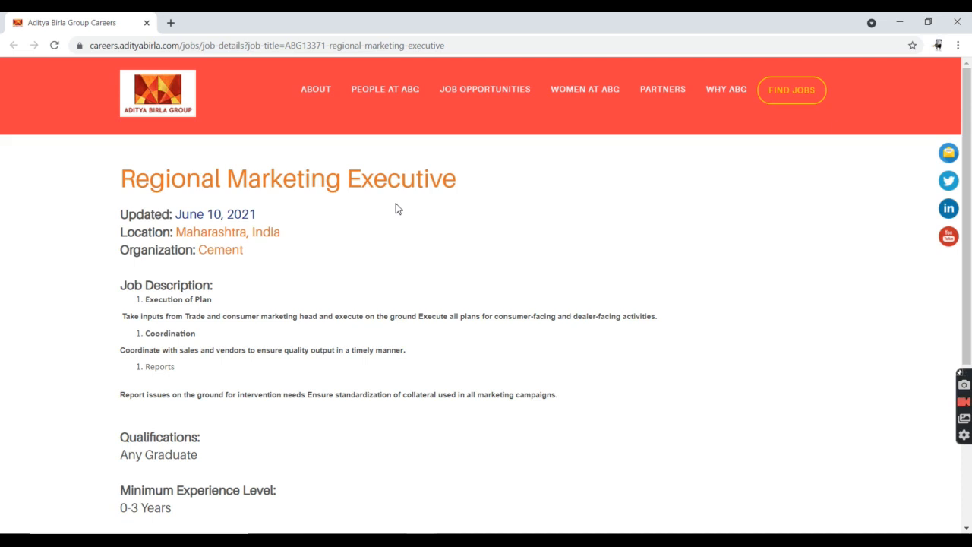
pyautogui.moveTo(250, 237)
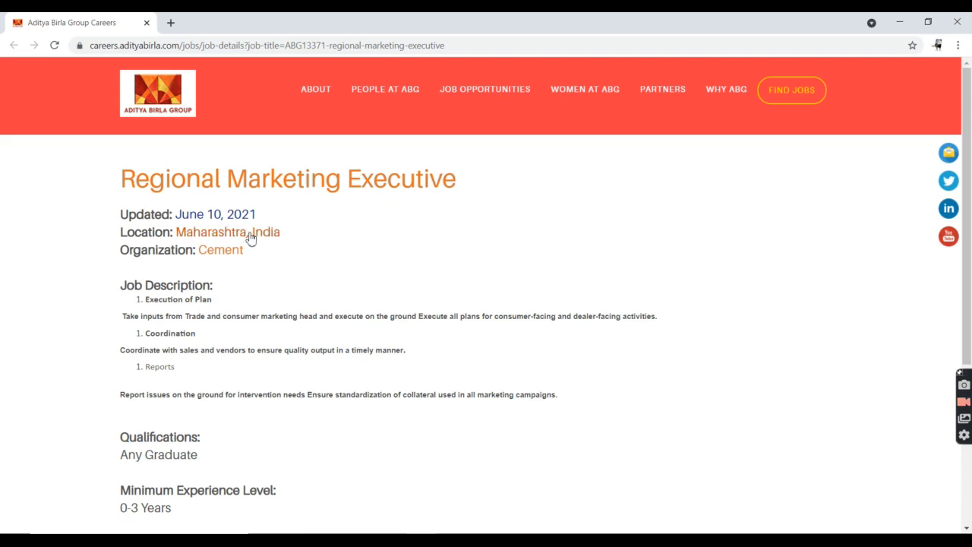
pyautogui.moveTo(234, 221)
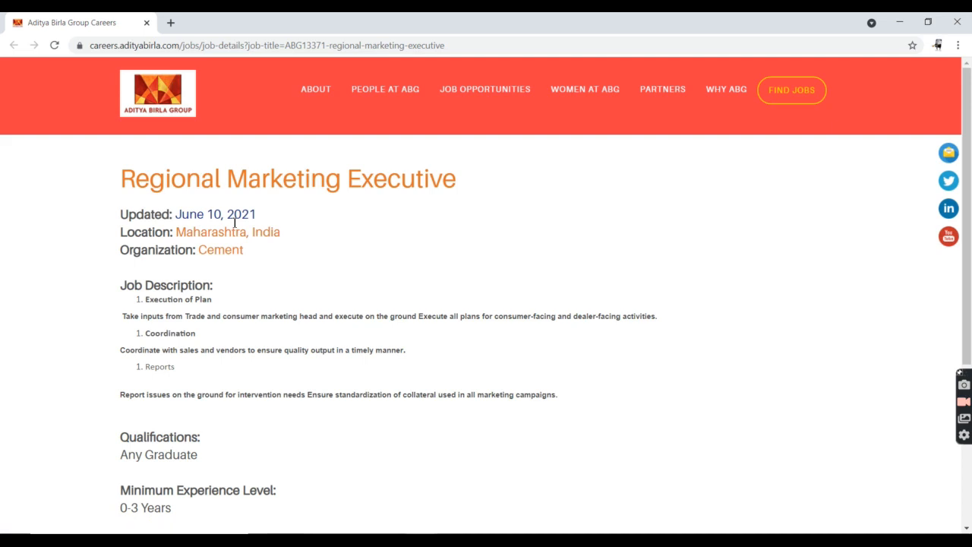
pyautogui.moveTo(200, 240)
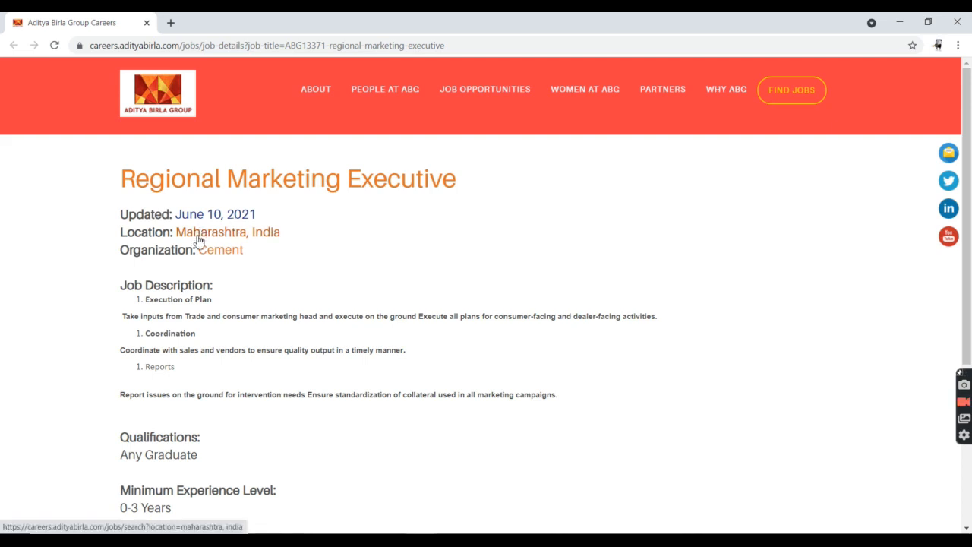
pyautogui.moveTo(129, 252)
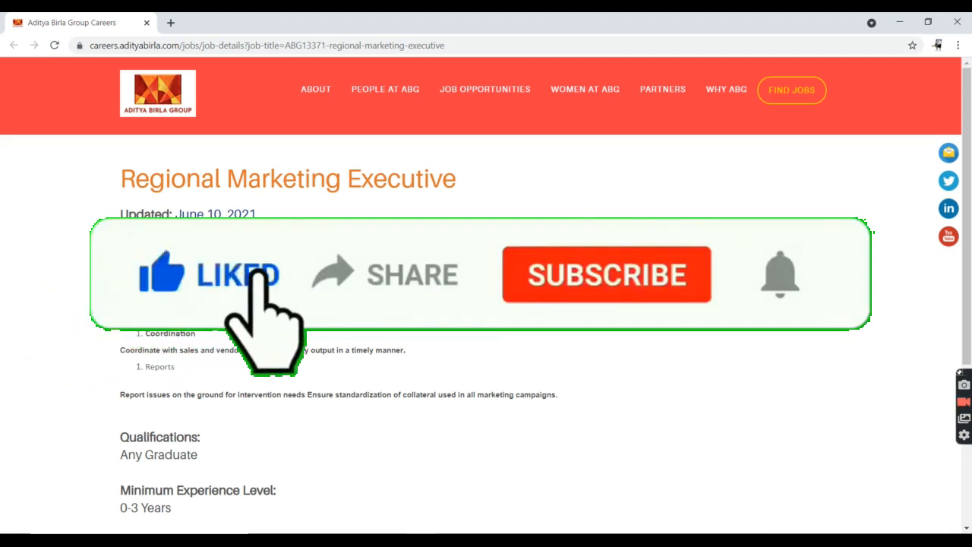
pyautogui.moveTo(410, 334)
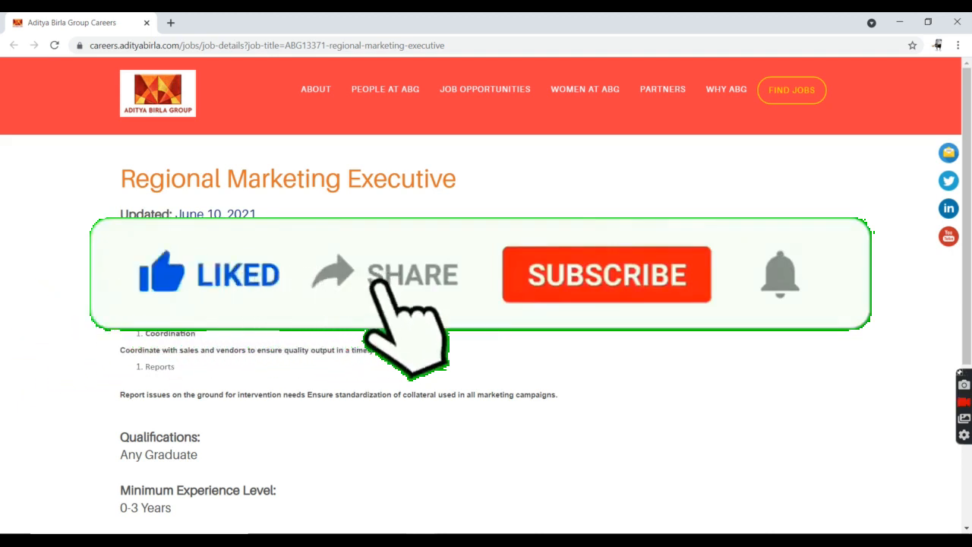
pyautogui.moveTo(607, 334)
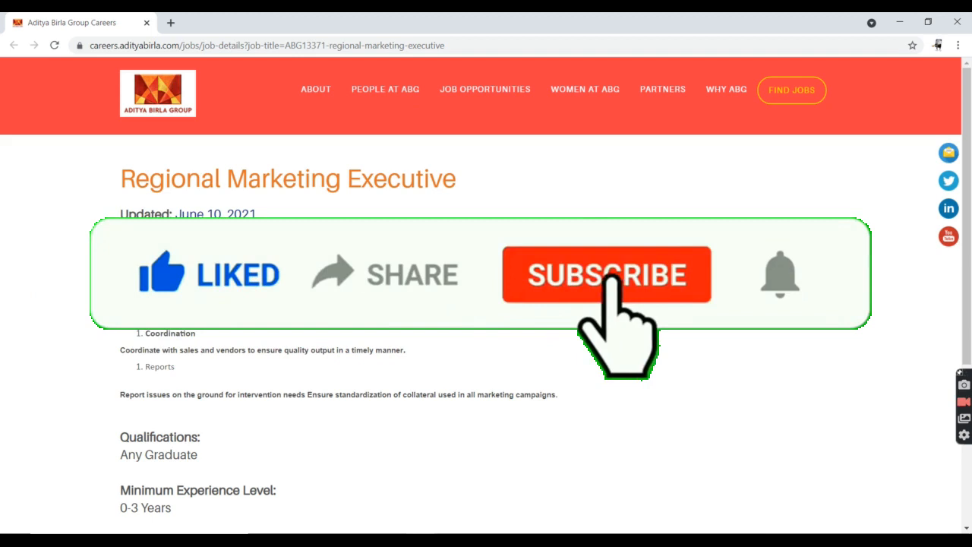
# Step: Highlight the Execution of Plan, Coordination and Reports items in the job responsibilities
pyautogui.click(606, 274)
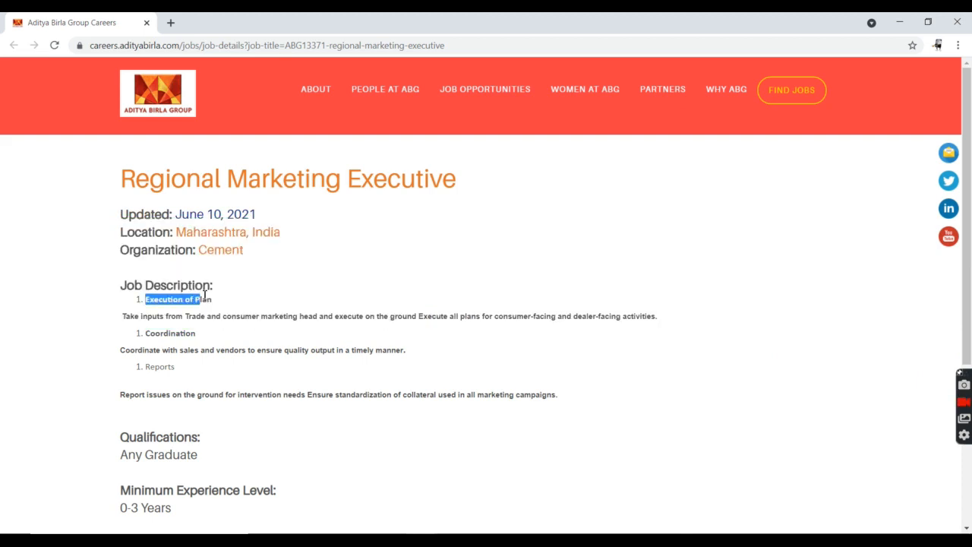
pyautogui.click(214, 285)
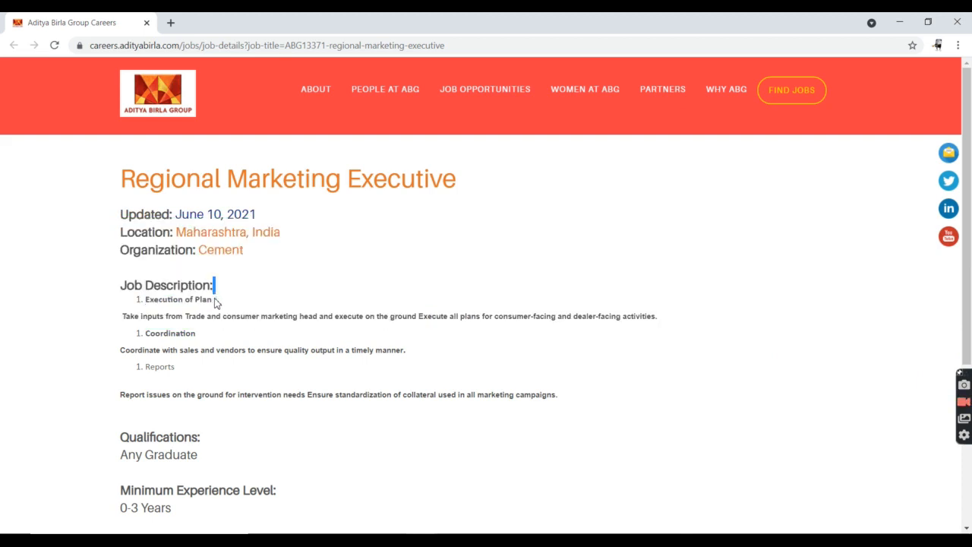
pyautogui.doubleClick(177, 298)
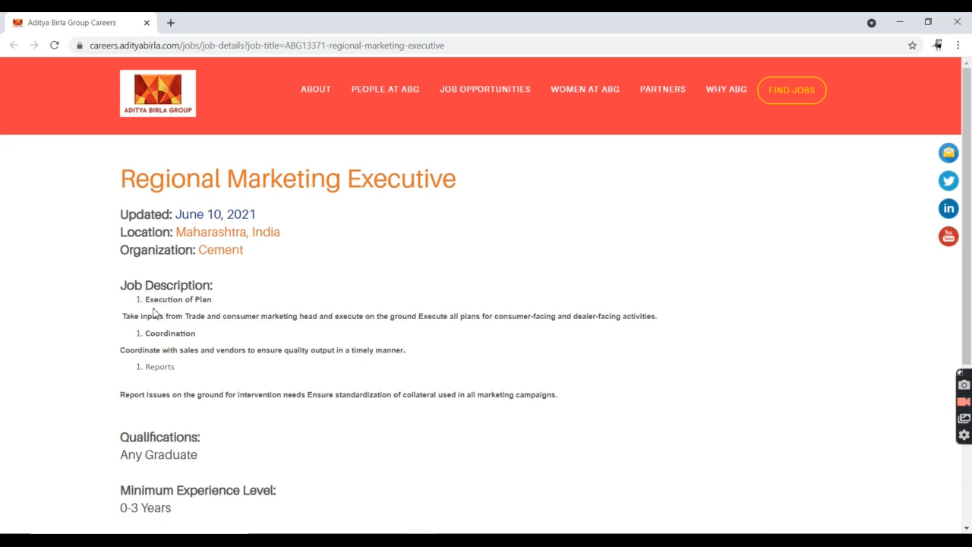
pyautogui.doubleClick(180, 299)
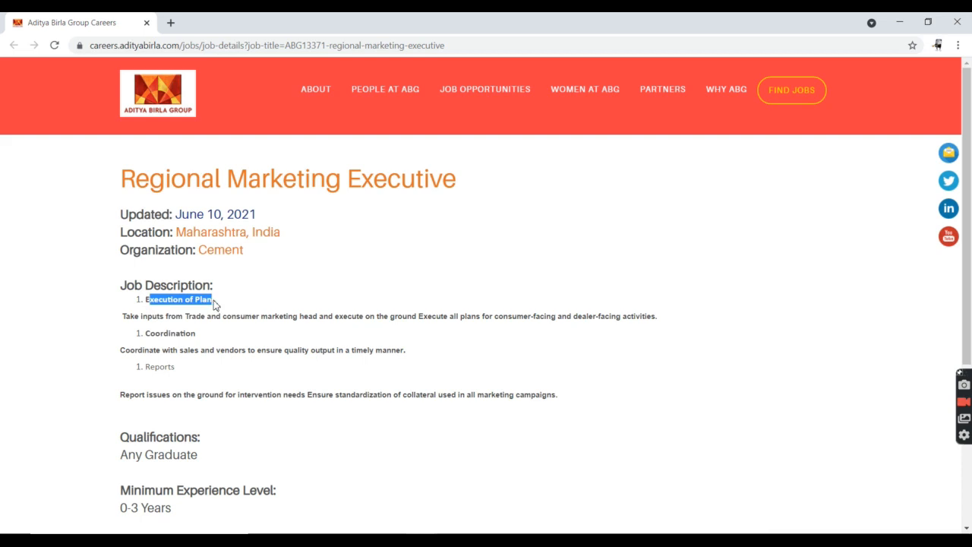
pyautogui.moveTo(144, 332)
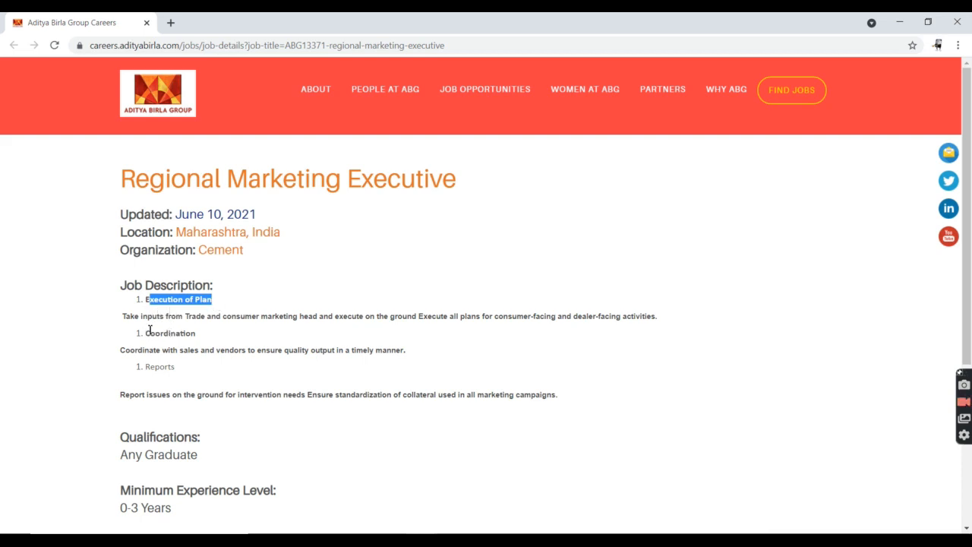
pyautogui.doubleClick(170, 332)
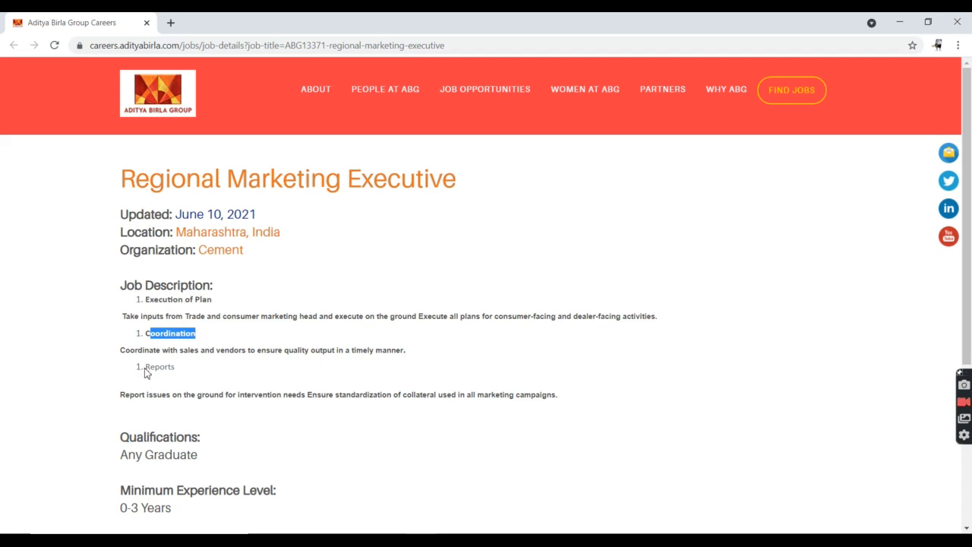
pyautogui.doubleClick(159, 366)
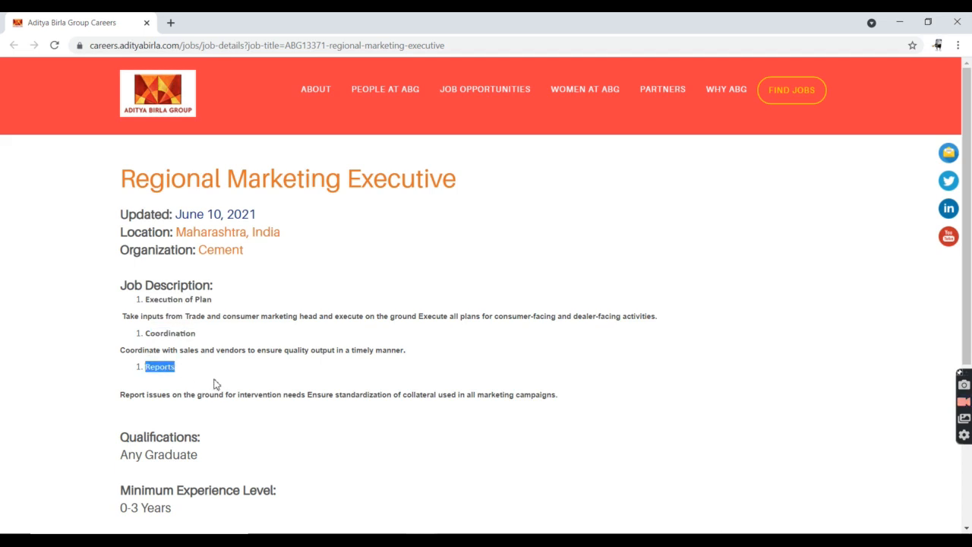
# Step: Mark the 'Any Graduate' qualification and '0-3 Years' experience requirement, then reach the Apply options
pyautogui.scroll(-3)
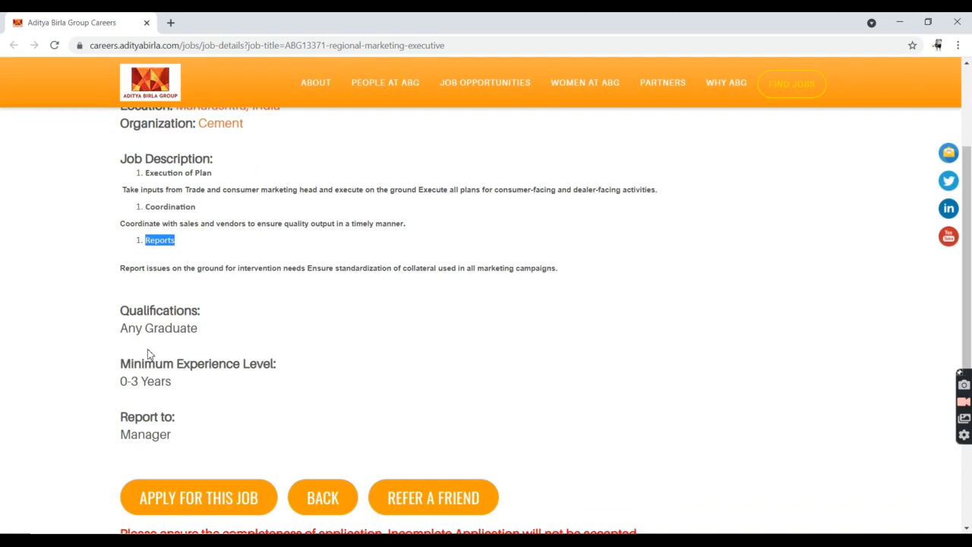
pyautogui.doubleClick(158, 328)
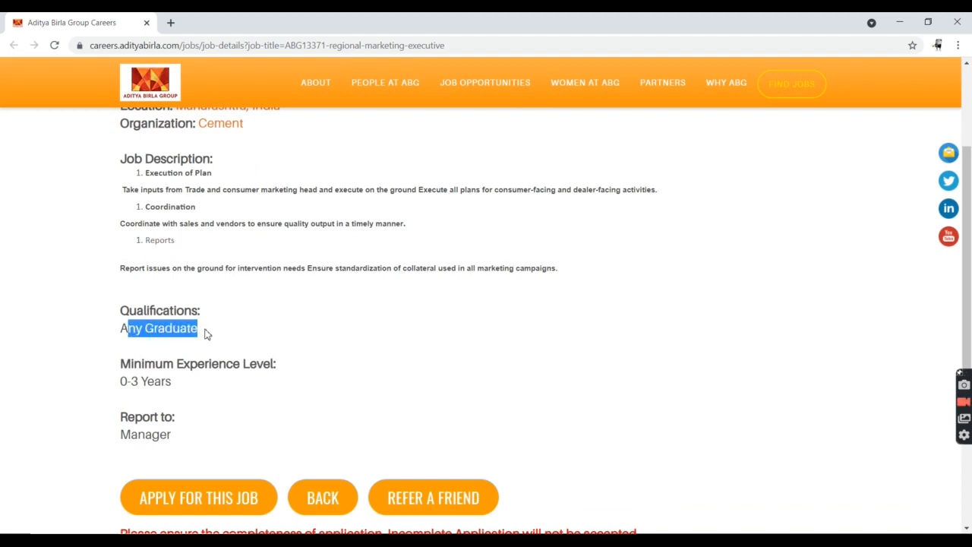
pyautogui.moveTo(215, 337)
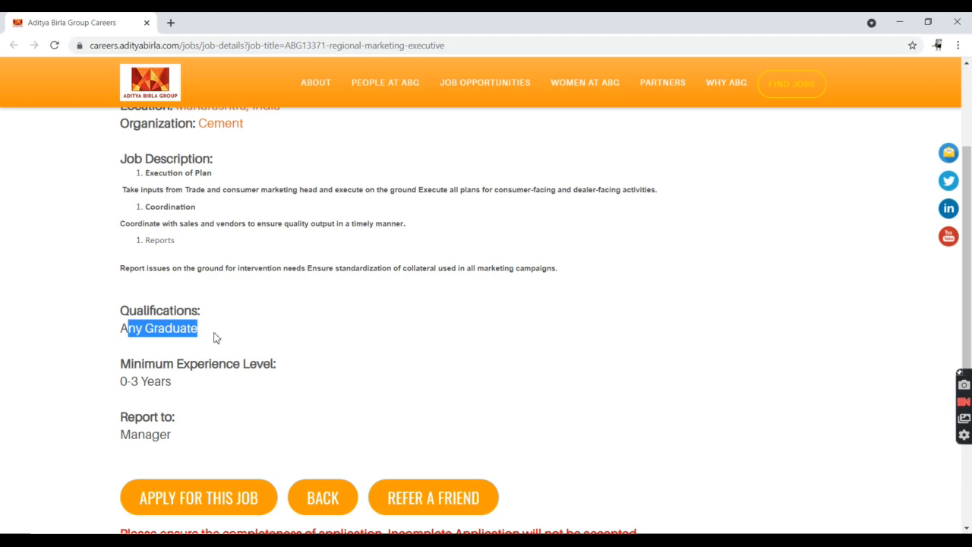
pyautogui.click(121, 382)
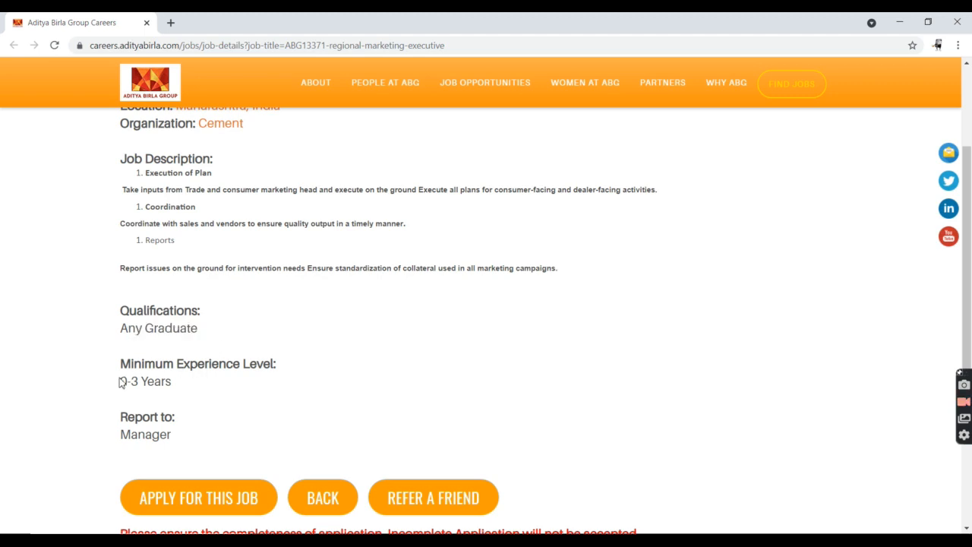
pyautogui.doubleClick(145, 381)
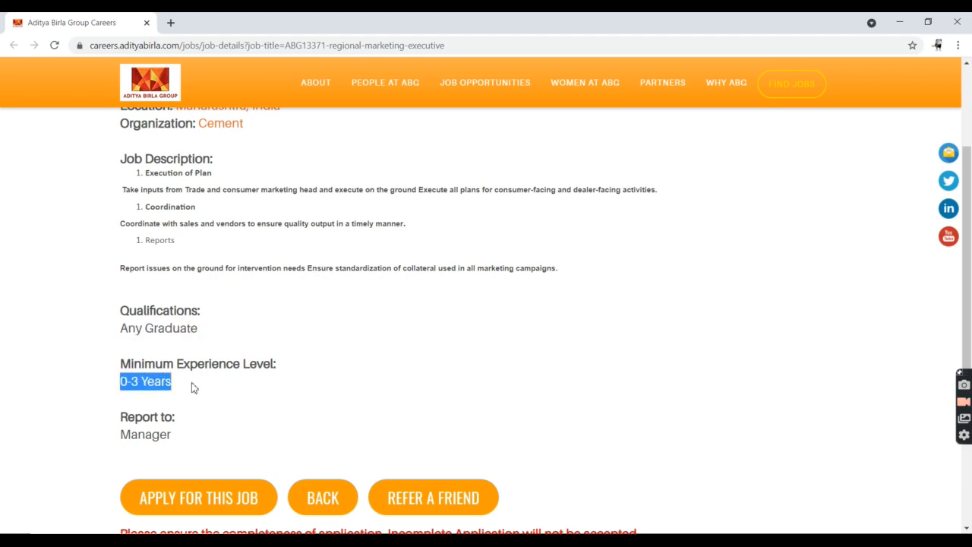
pyautogui.scroll(-3)
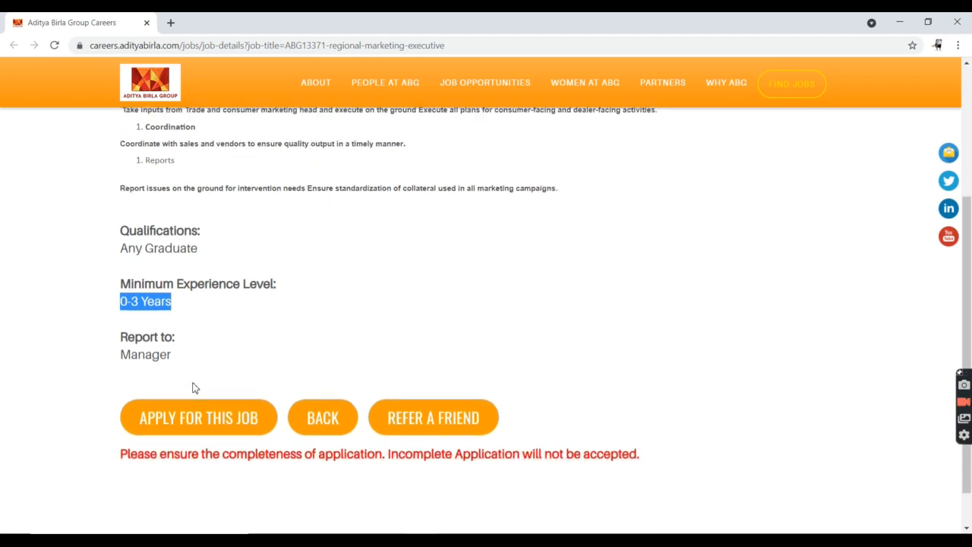
pyautogui.scroll(-3)
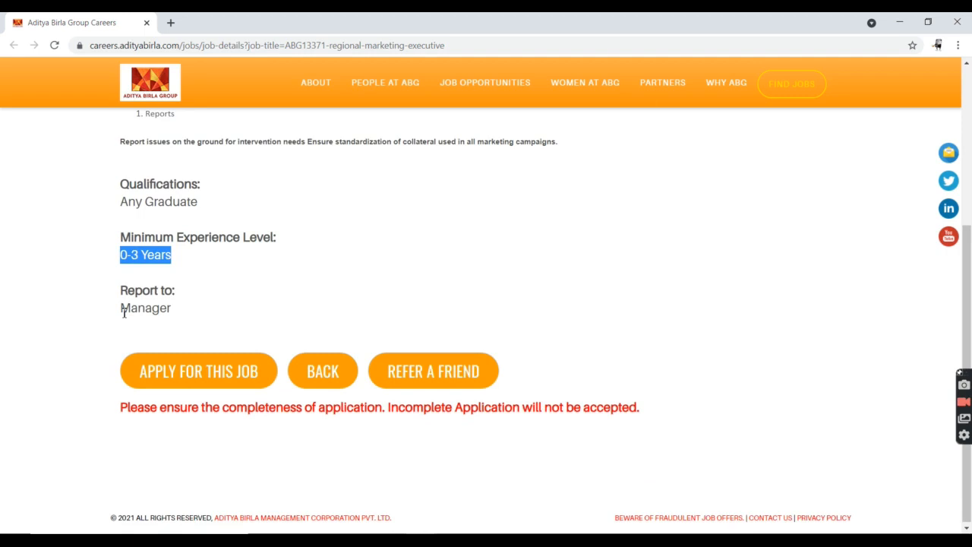
pyautogui.moveTo(243, 370)
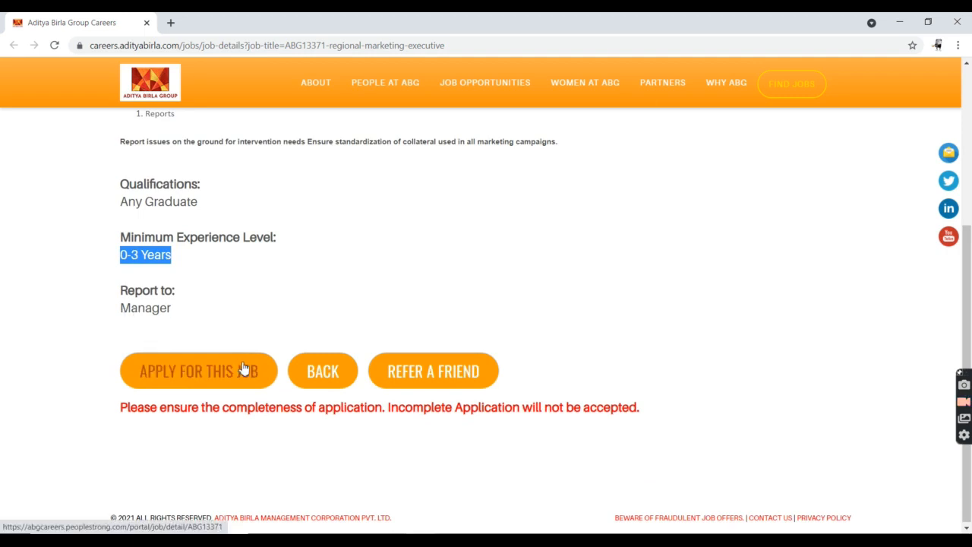
pyautogui.moveTo(231, 383)
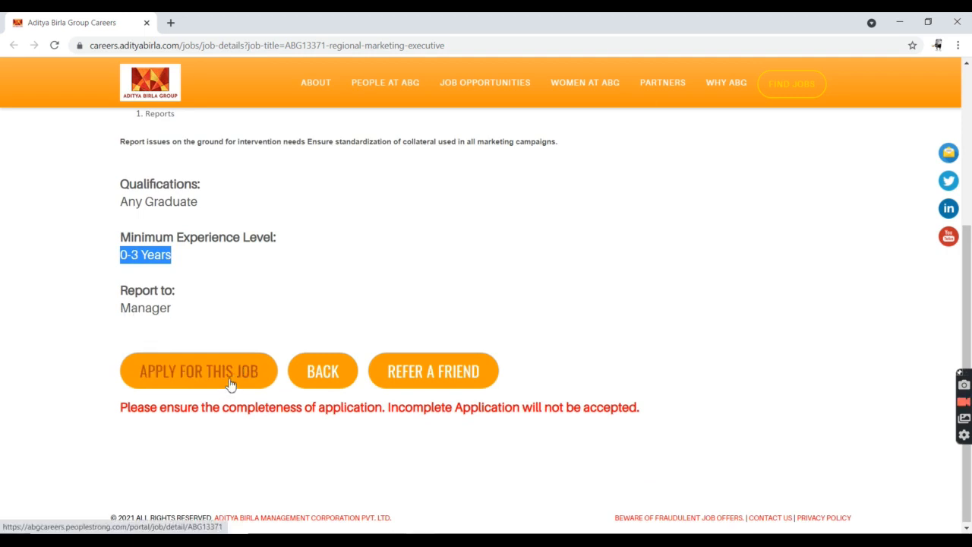
pyautogui.moveTo(185, 380)
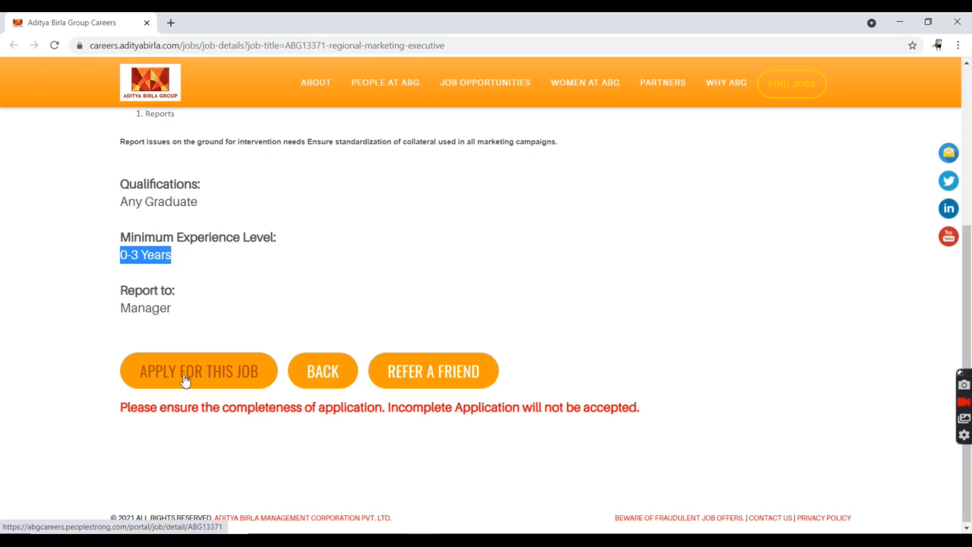
pyautogui.moveTo(433, 371)
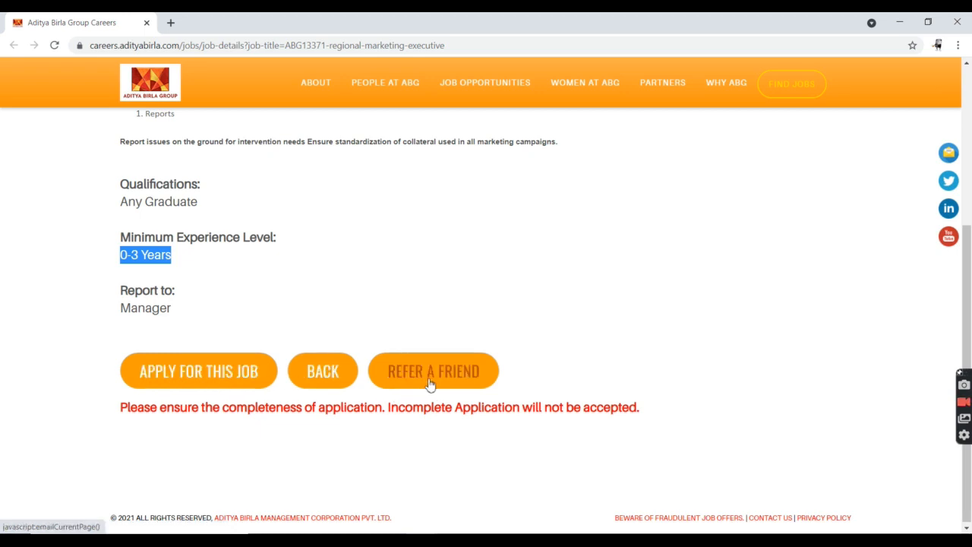
pyautogui.moveTo(433, 372)
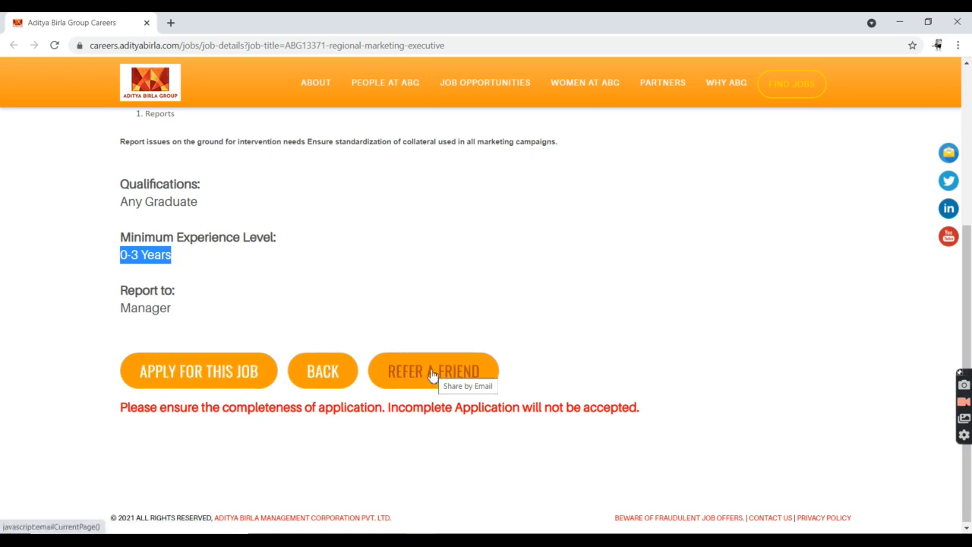
pyautogui.moveTo(213, 370)
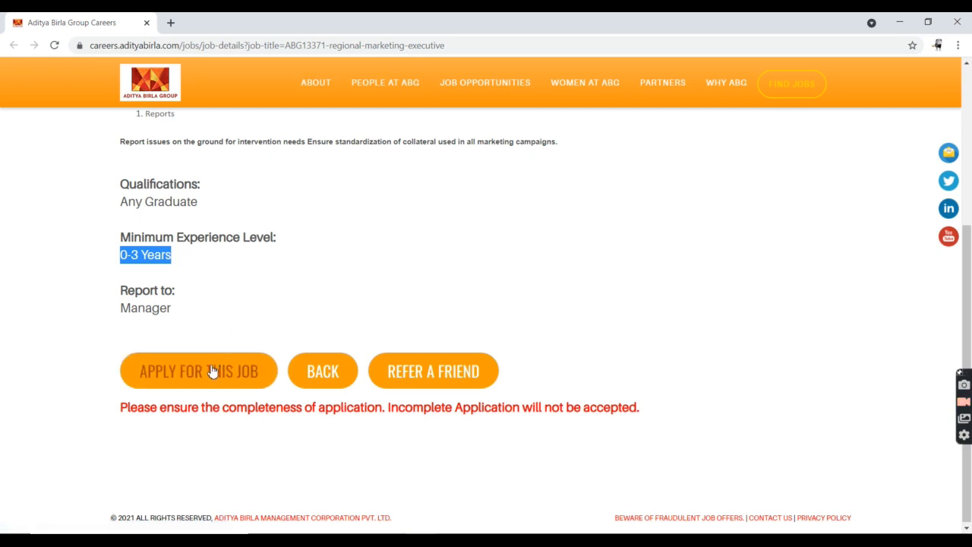
# Step: Start applying for the job and review the PeopleStrong portal job page
pyautogui.click(197, 371)
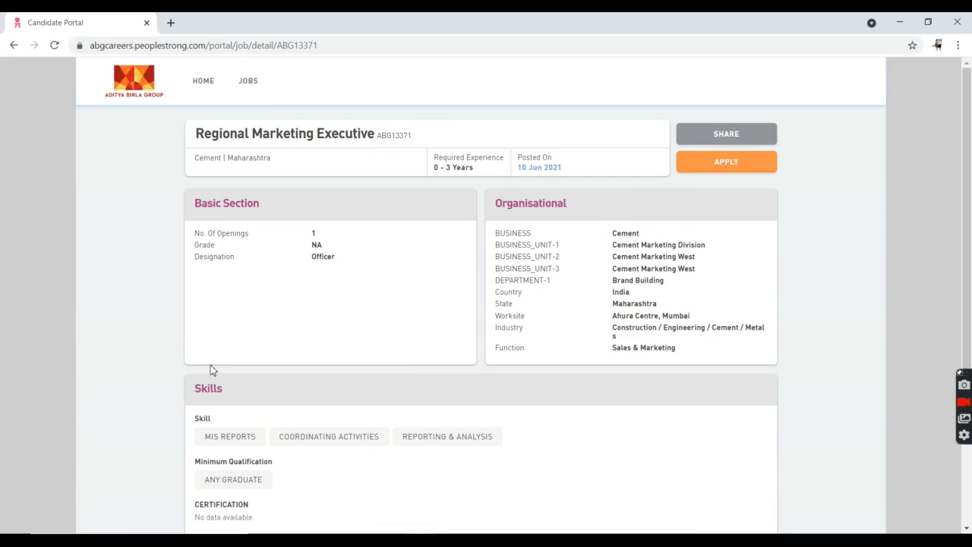
pyautogui.moveTo(473, 249)
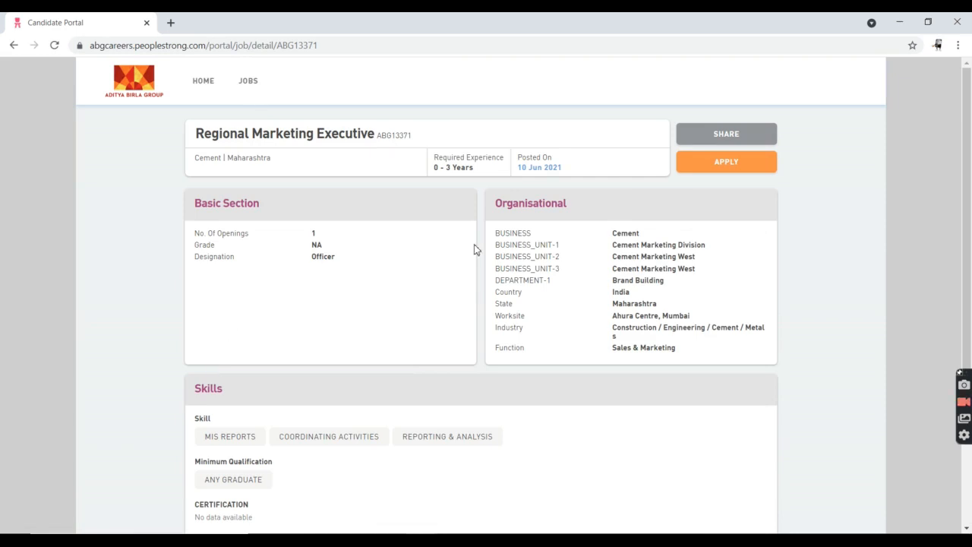
pyautogui.scroll(-3)
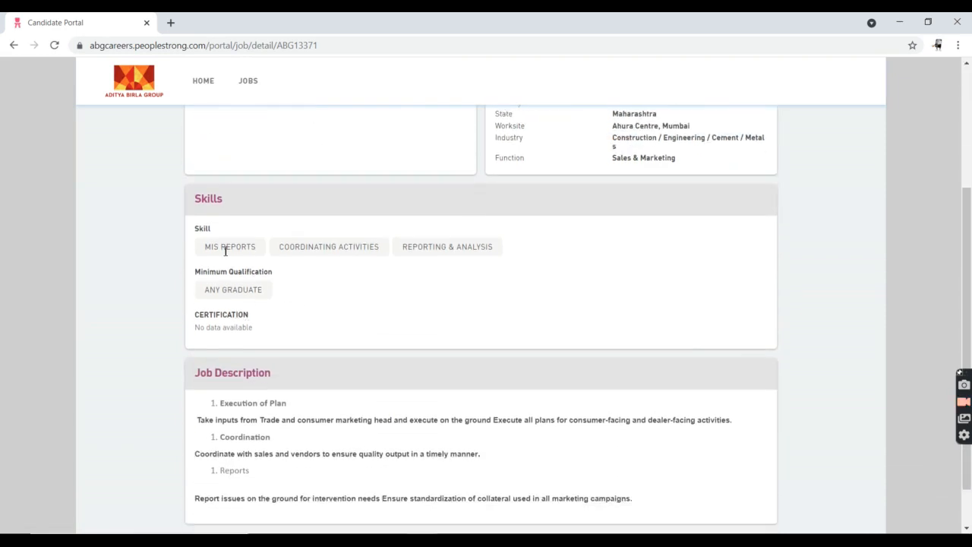
pyautogui.scroll(-3)
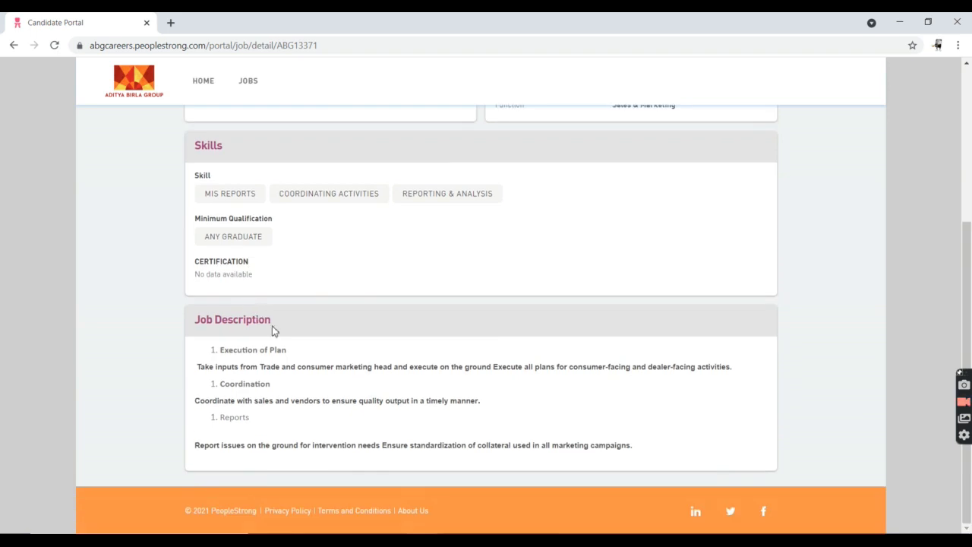
pyautogui.scroll(3)
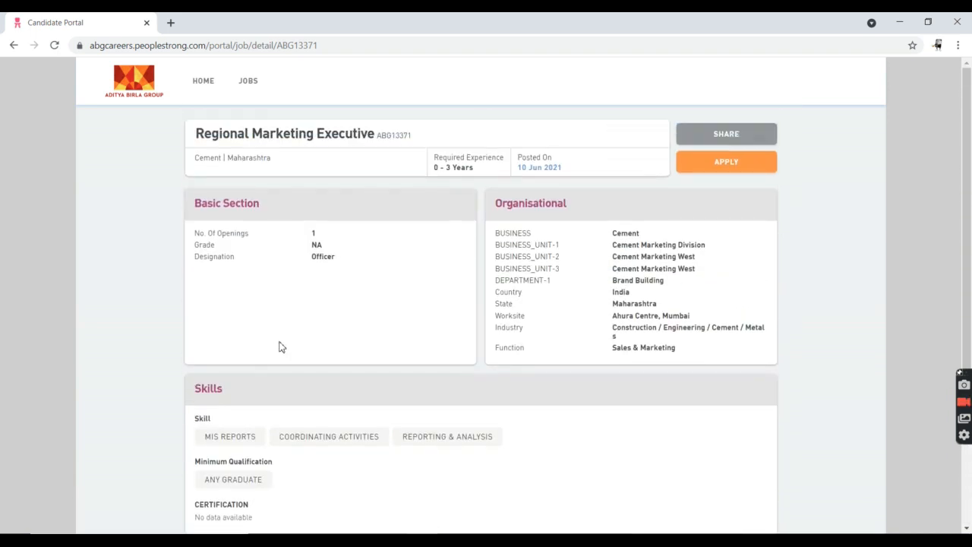
pyautogui.moveTo(717, 167)
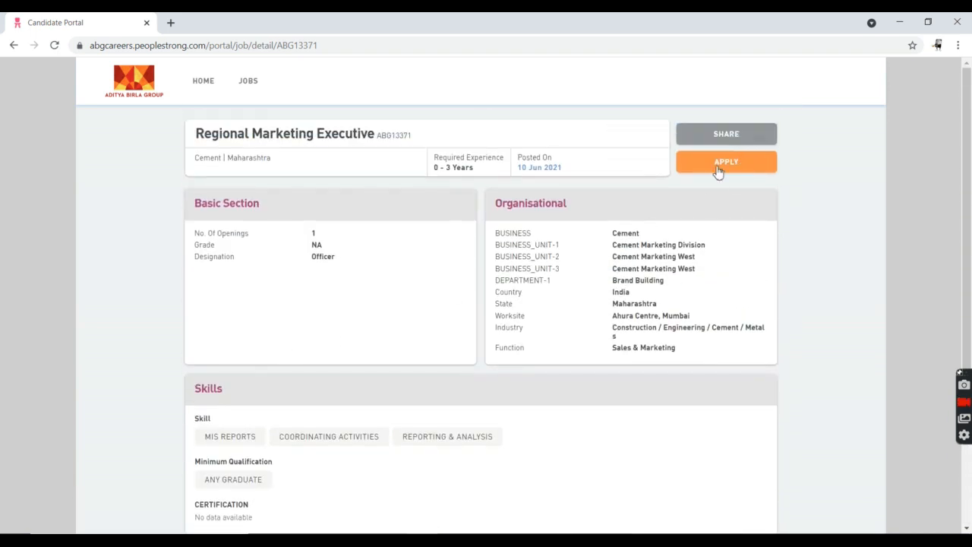
# Step: Apply for the Regional Marketing Executive job and accept the login-required prompt
pyautogui.click(725, 161)
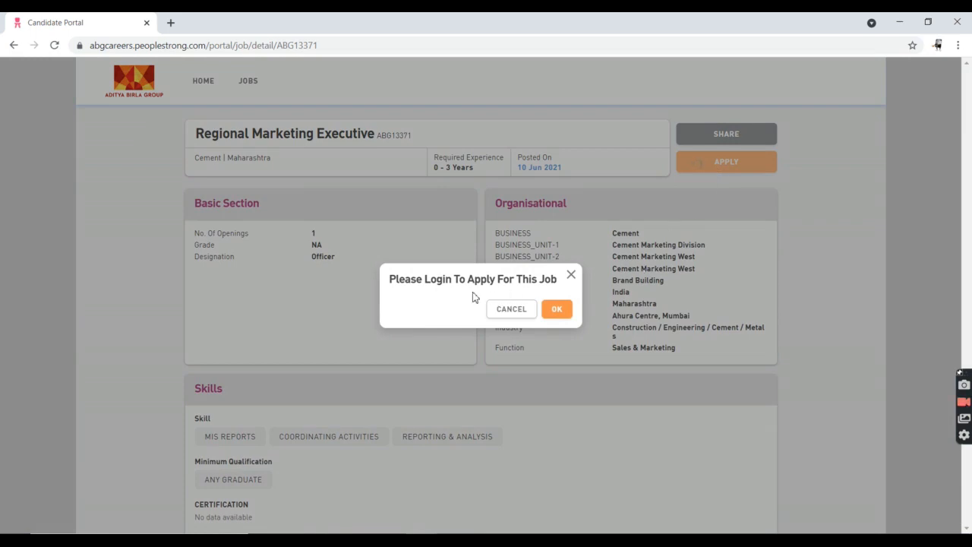
pyautogui.click(556, 308)
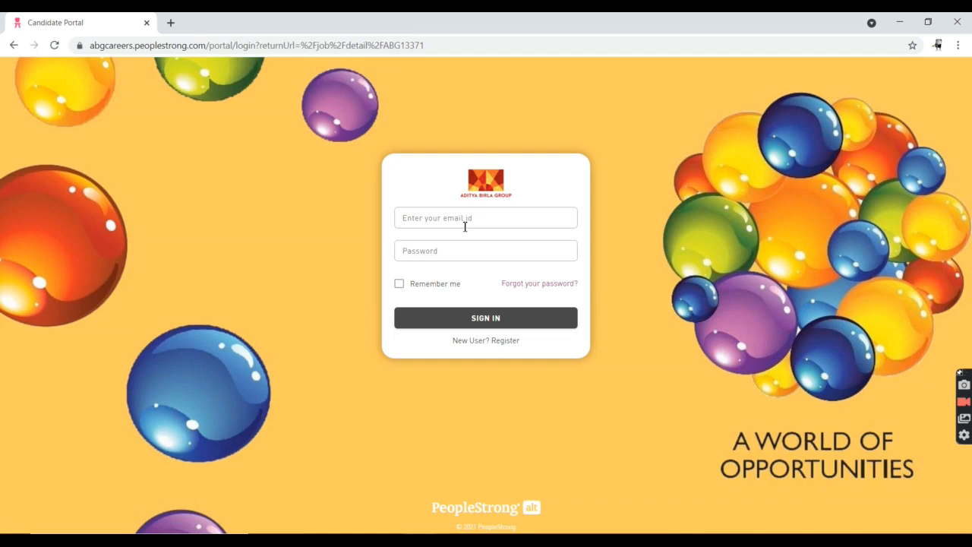
pyautogui.moveTo(468, 213)
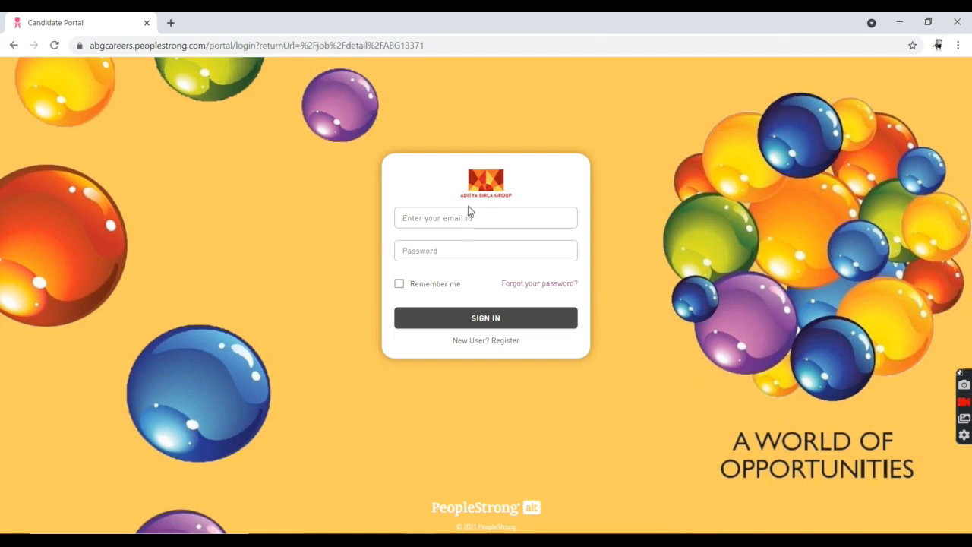
pyautogui.moveTo(509, 317)
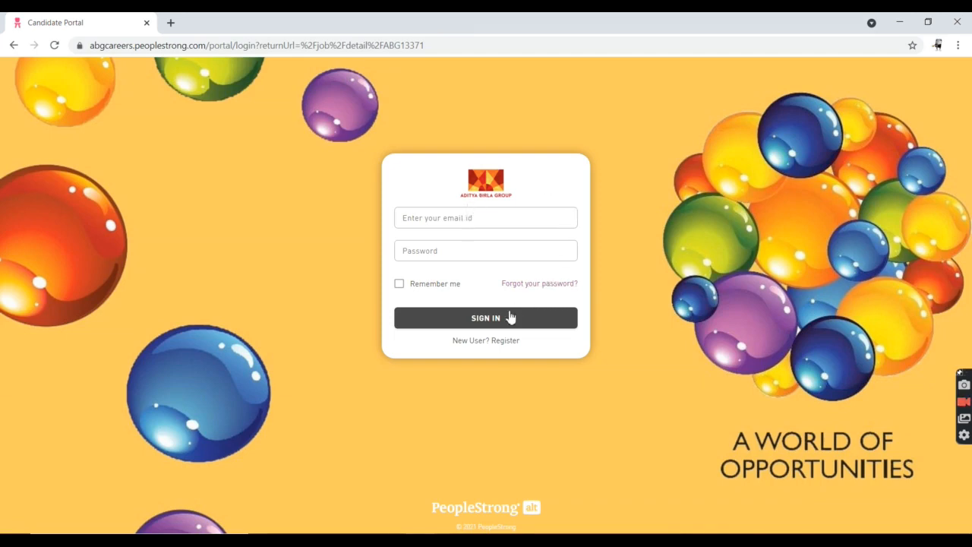
# Step: Go to 'New User? Register' to create a candidate account
pyautogui.click(486, 340)
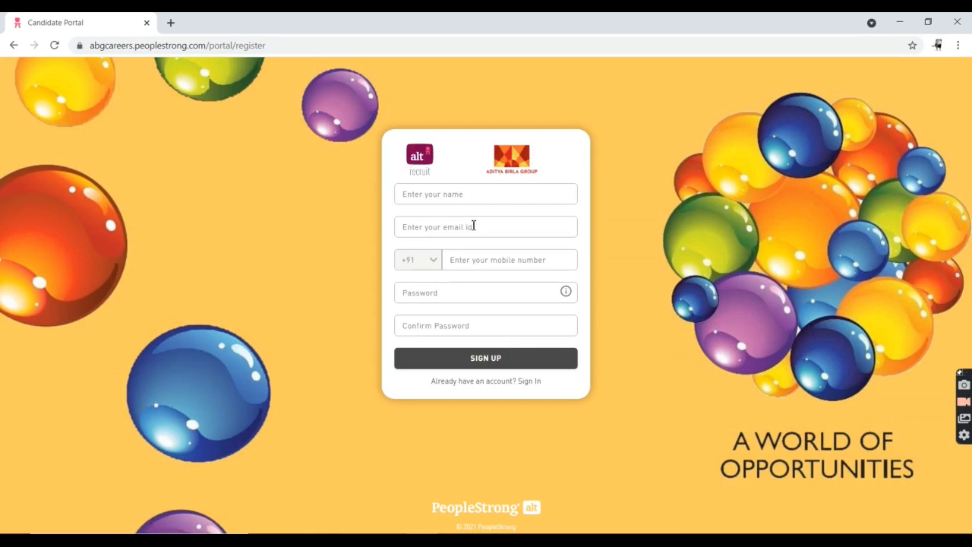
pyautogui.click(509, 258)
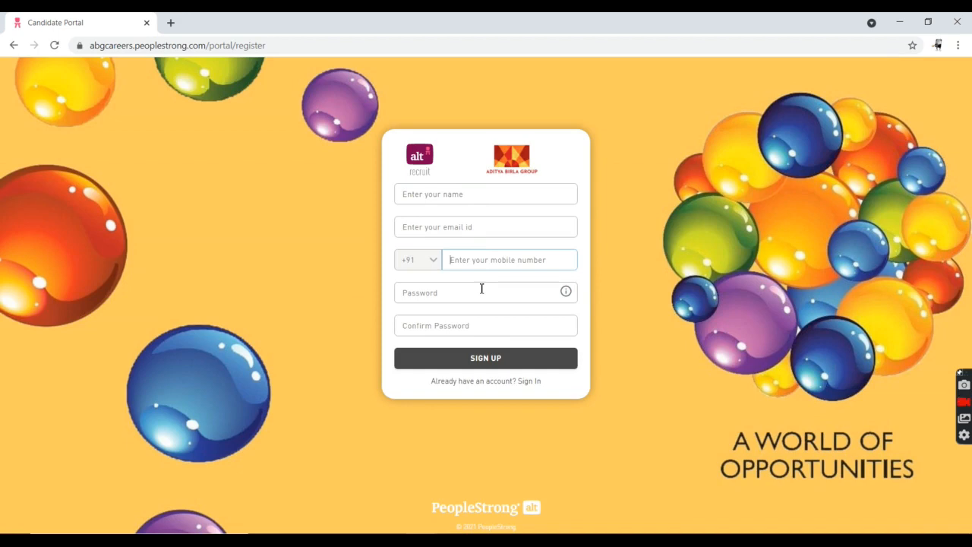
pyautogui.moveTo(492, 392)
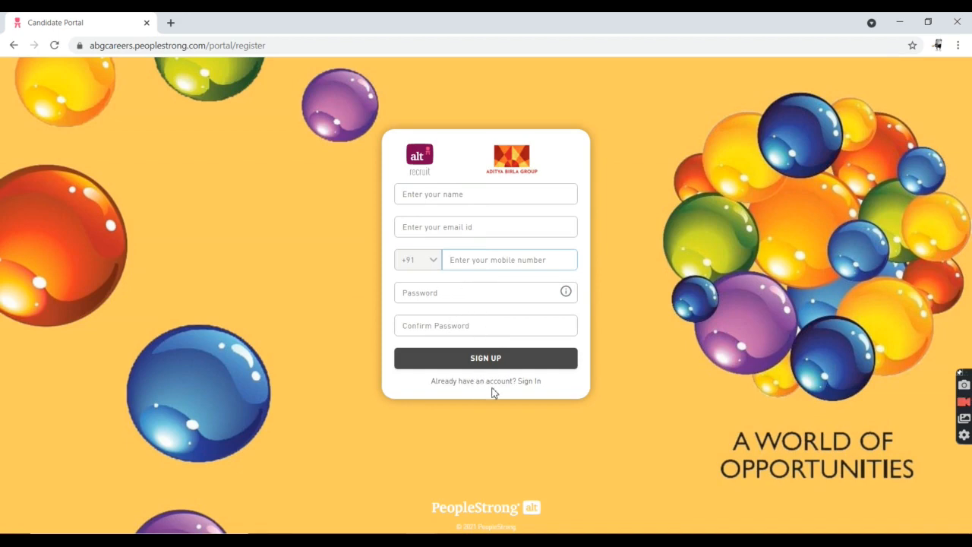
pyautogui.moveTo(499, 376)
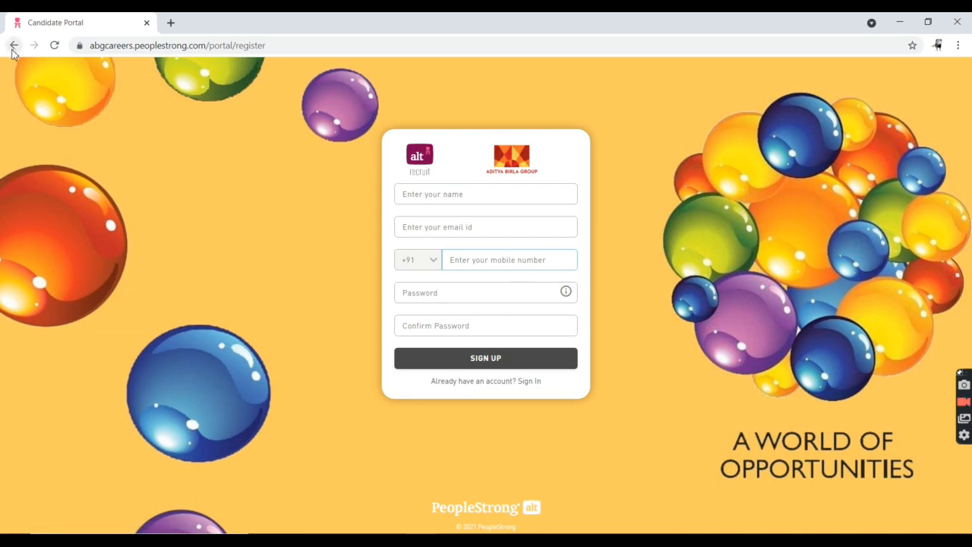
pyautogui.moveTo(468, 362)
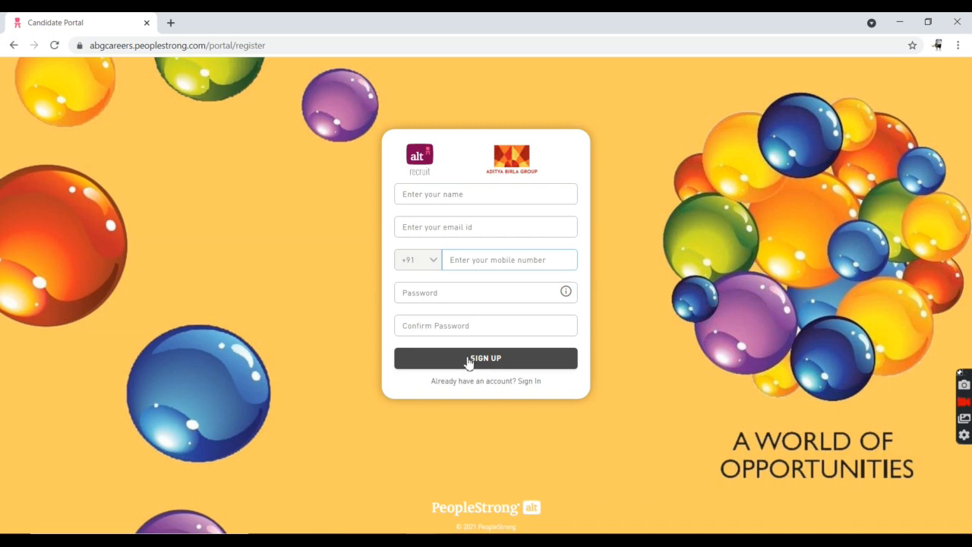